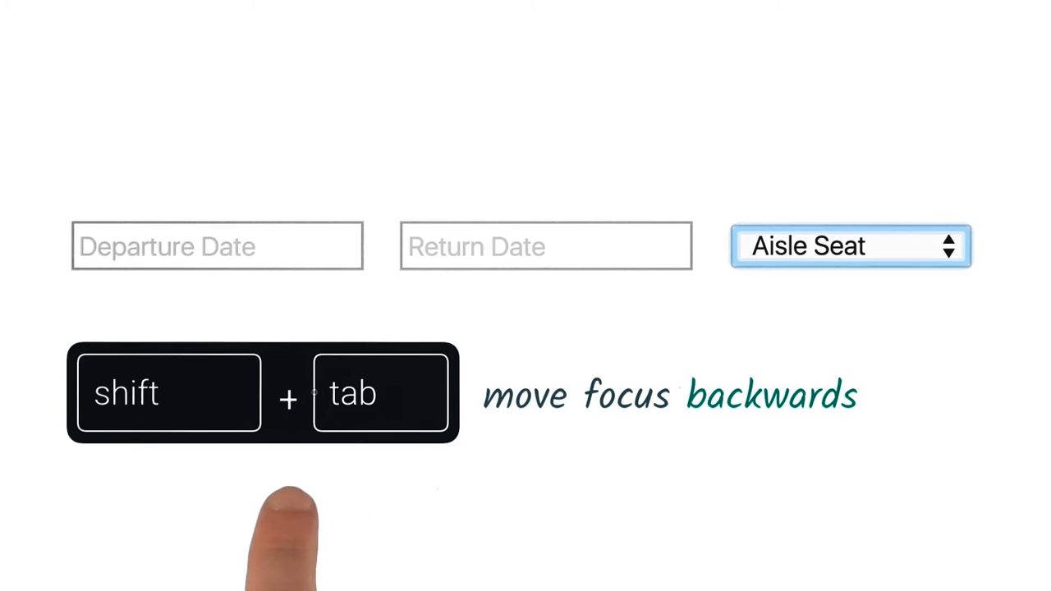
Step: Move focus backwards through the form fields with Shift+Tab before the Wikipedia page appears
key(shift+tab)
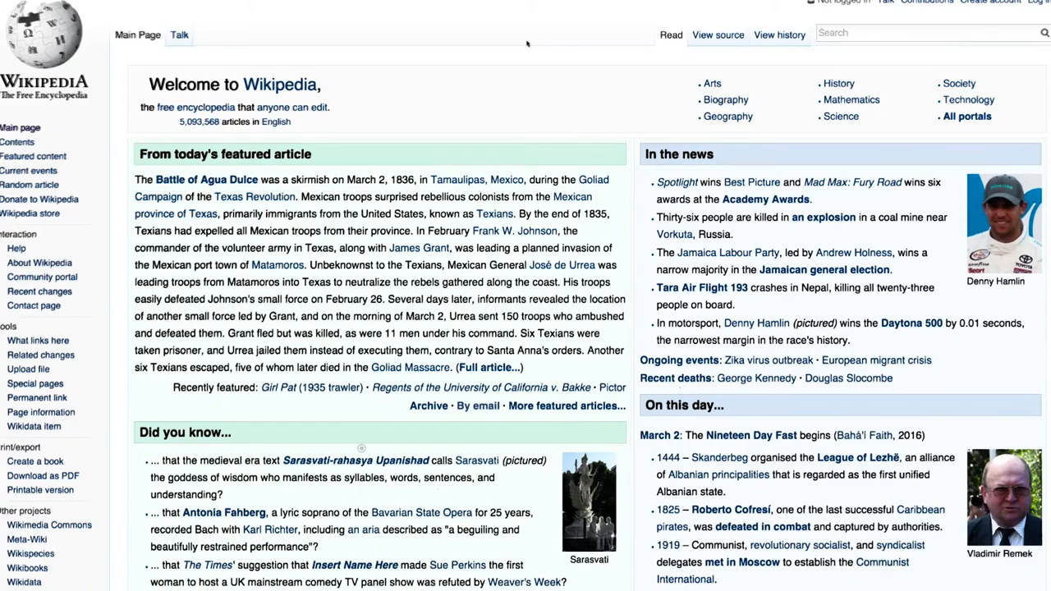
Step: Step focus forward onto the Wikipedia and English links, then back with Shift+Tab to rest on English
key(tab)
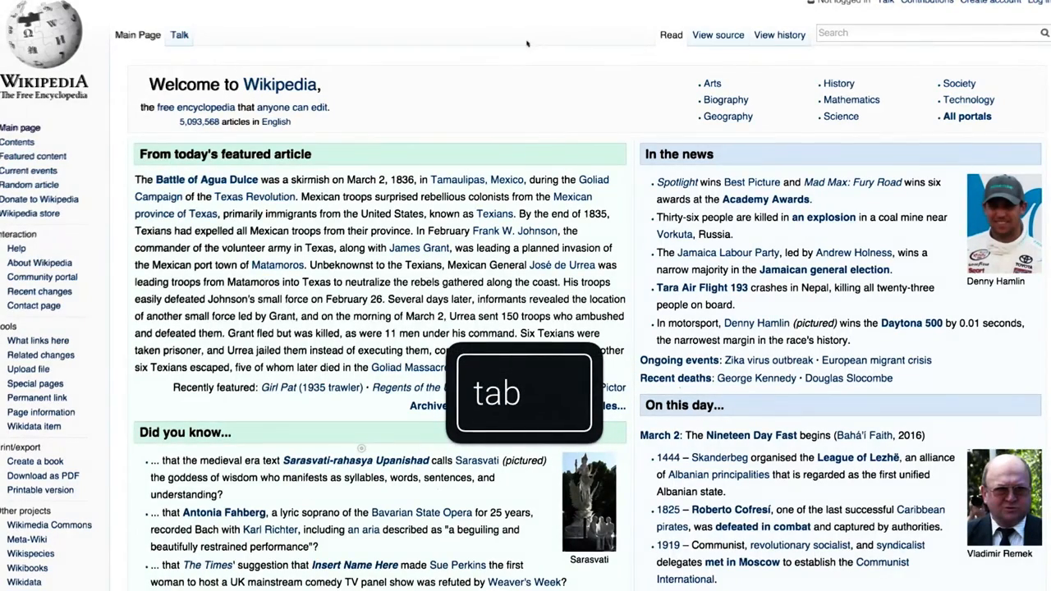
key(tab)
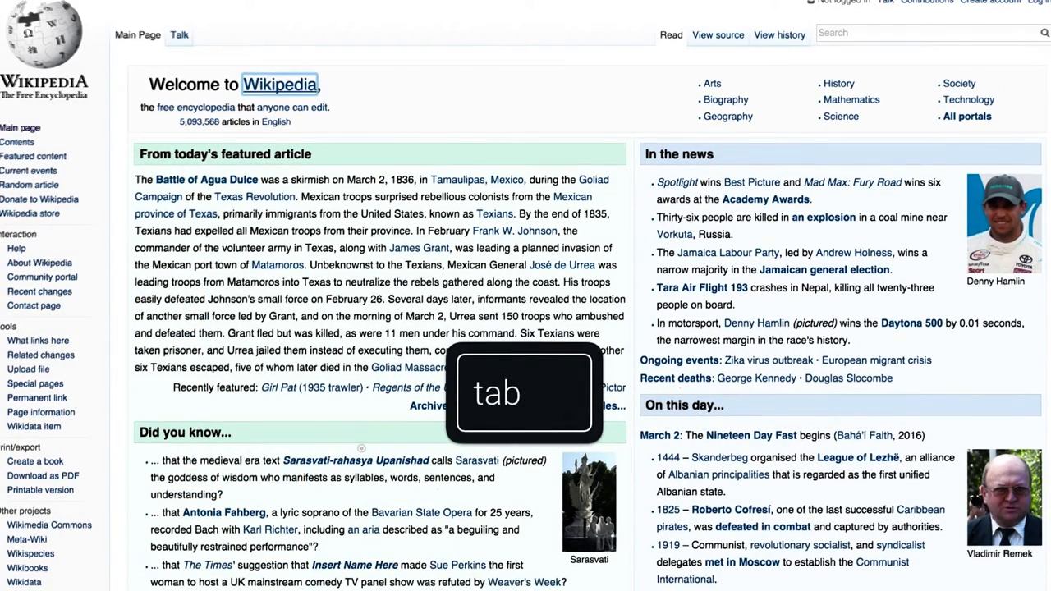
key(tab)
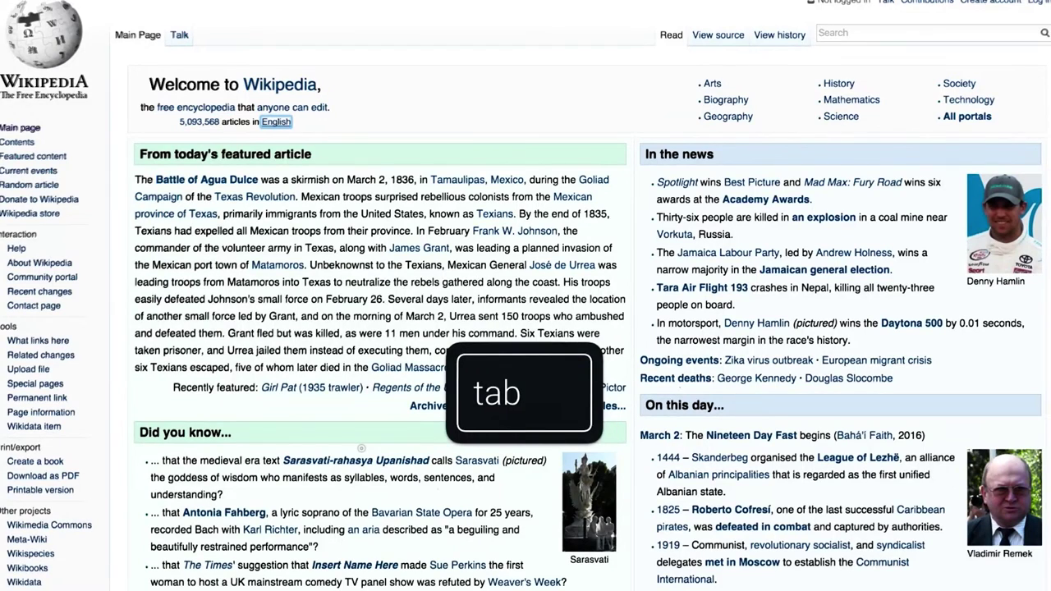
key(shift+Tab)
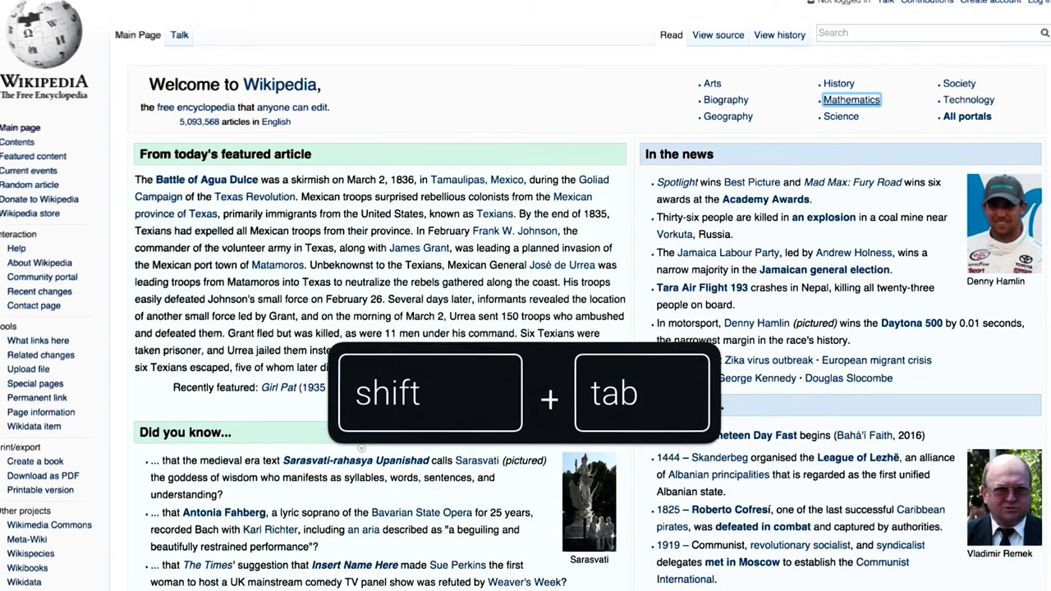
key(shift+Tab)
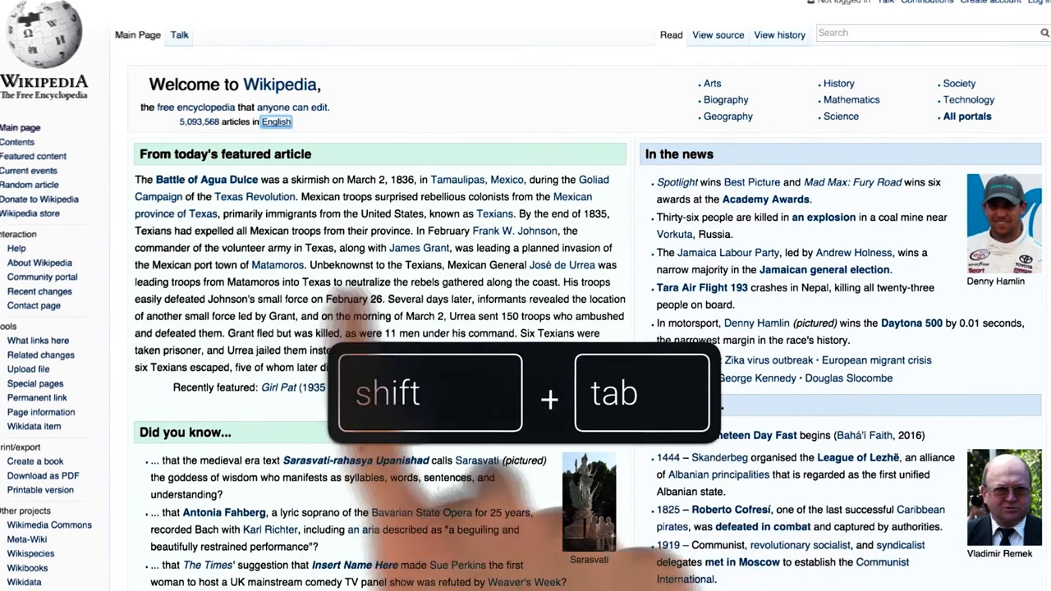